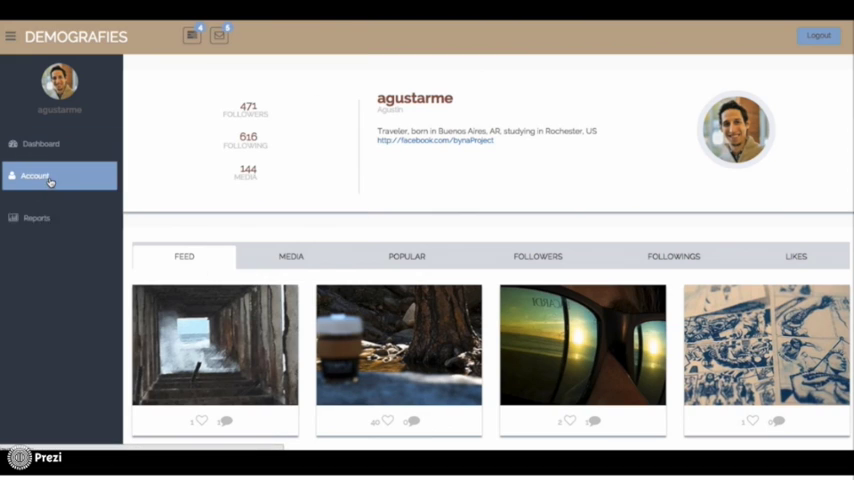
Step: Browse the account's Media and Popular tabs and like the DVBBS & JAY HARDWAY post
click(34, 175)
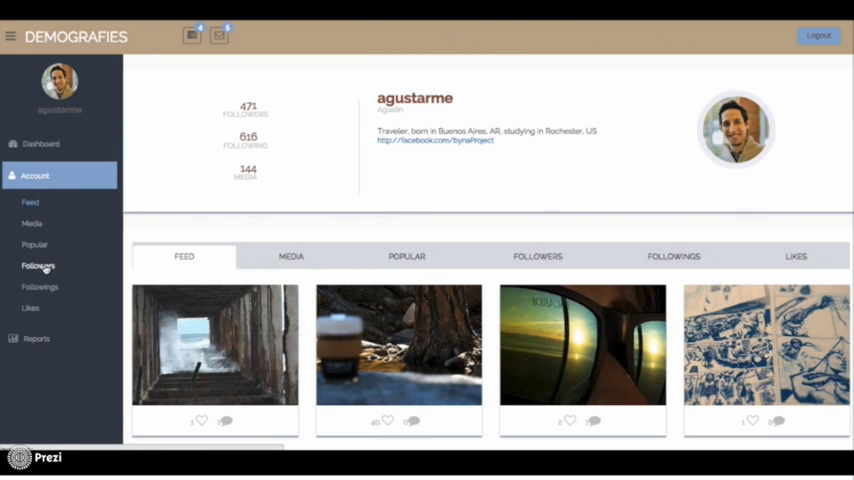
mouse_move(291, 256)
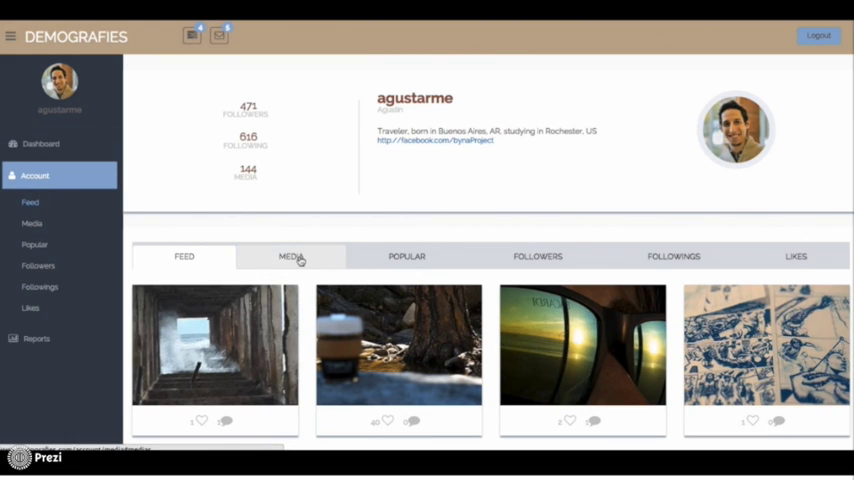
click(291, 256)
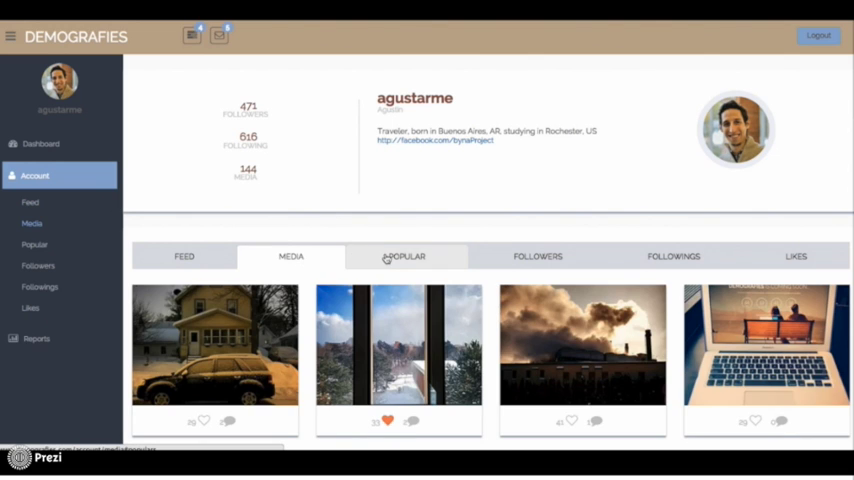
click(407, 256)
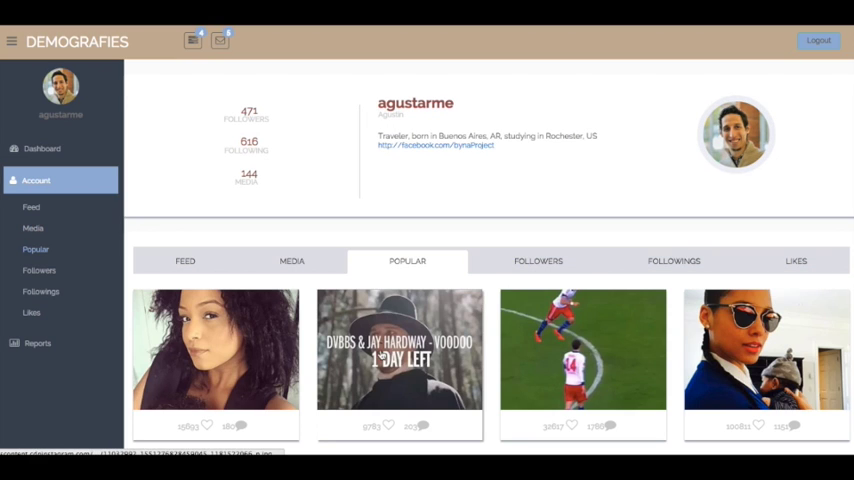
click(421, 426)
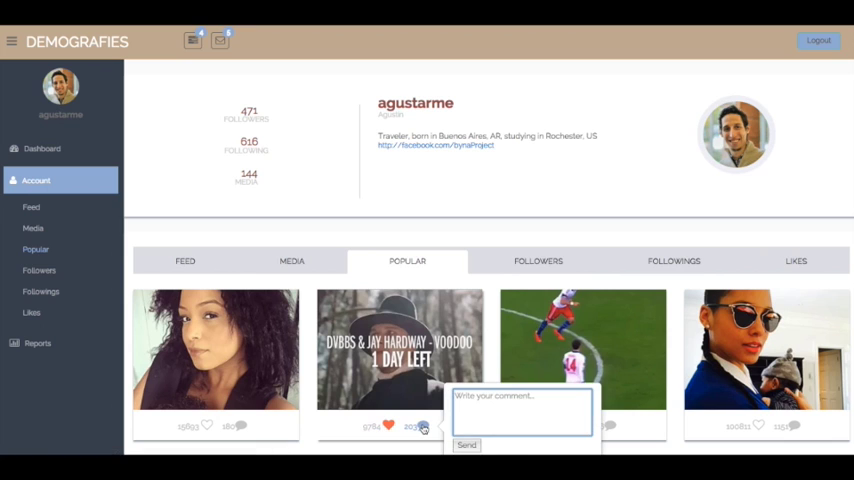
Step: Unfollow the couple-photo account from Followings and open the Demographics charts
click(674, 261)
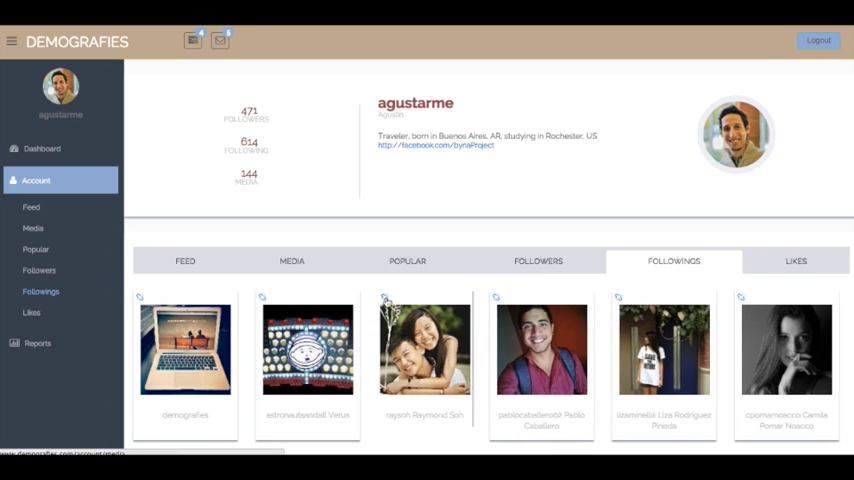
click(37, 343)
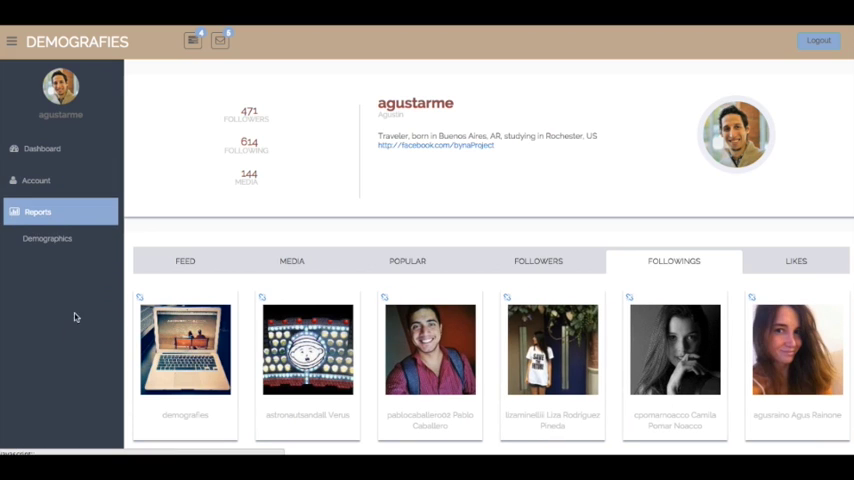
click(42, 148)
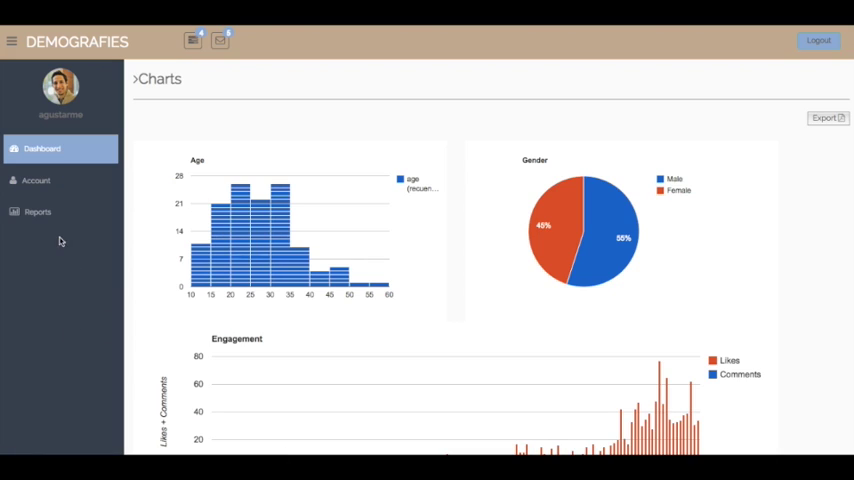
mouse_move(560, 200)
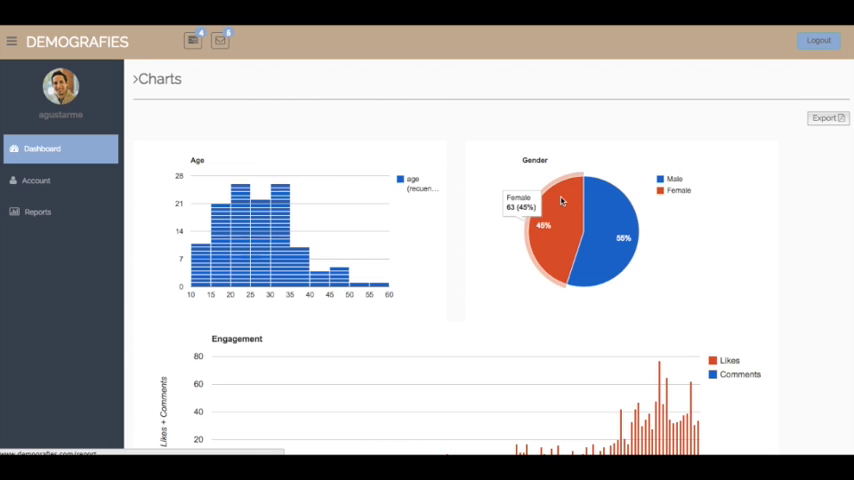
mouse_move(719, 261)
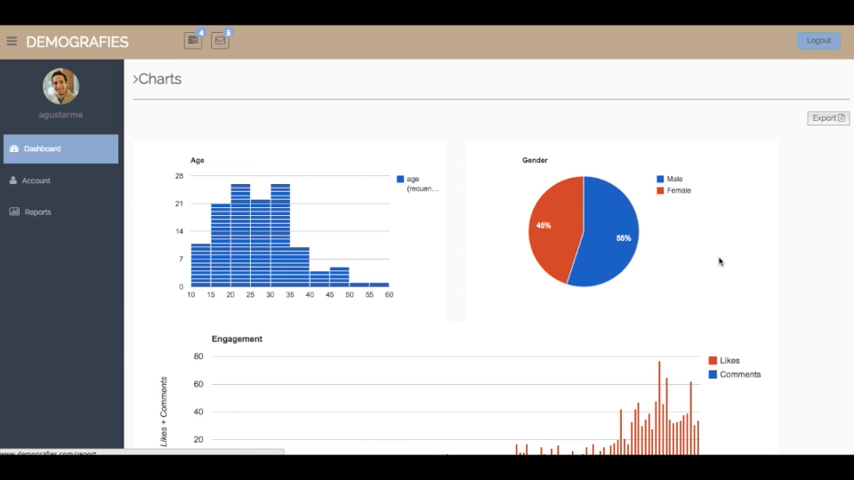
Step: Scroll down the Charts page to the Engagement and Likes vs Comments graphs
scroll(down, 3)
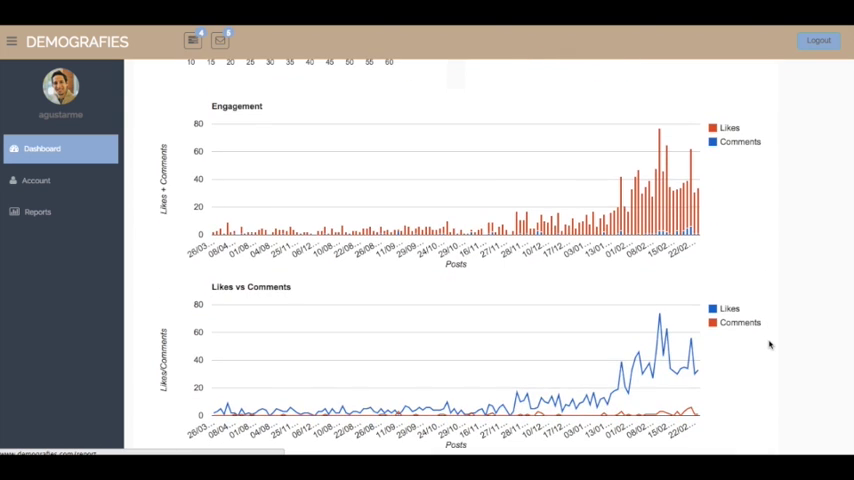
mouse_move(690, 160)
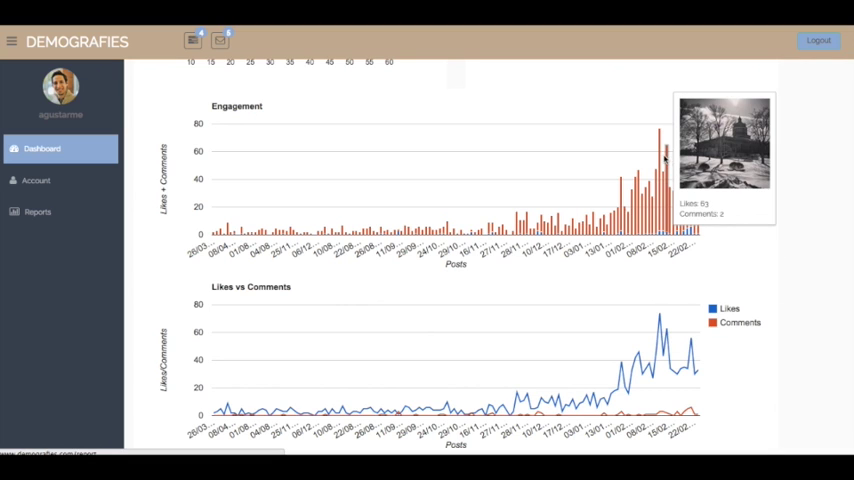
mouse_move(735, 223)
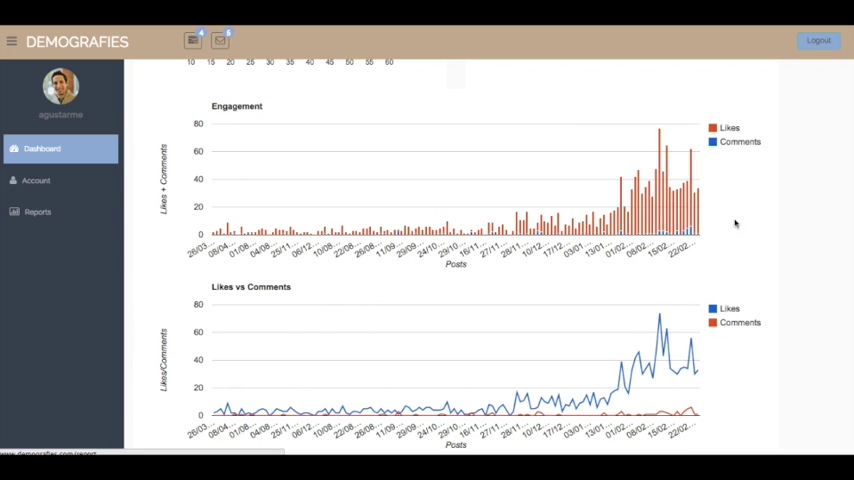
mouse_move(683, 372)
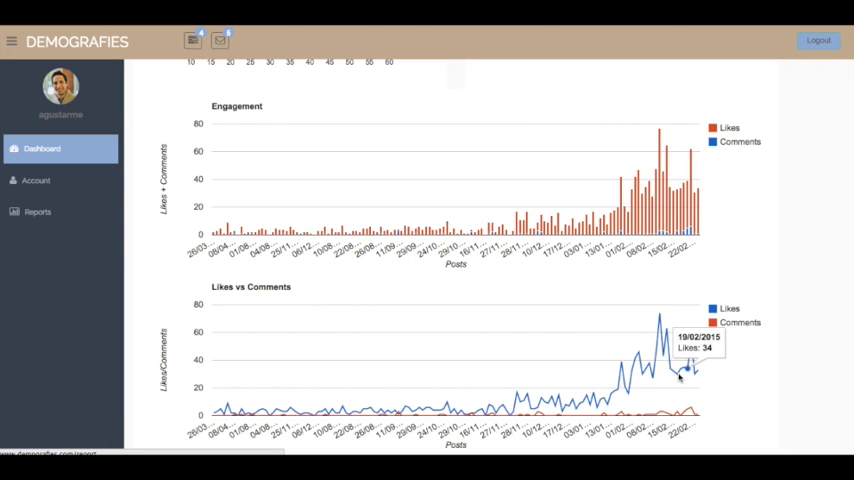